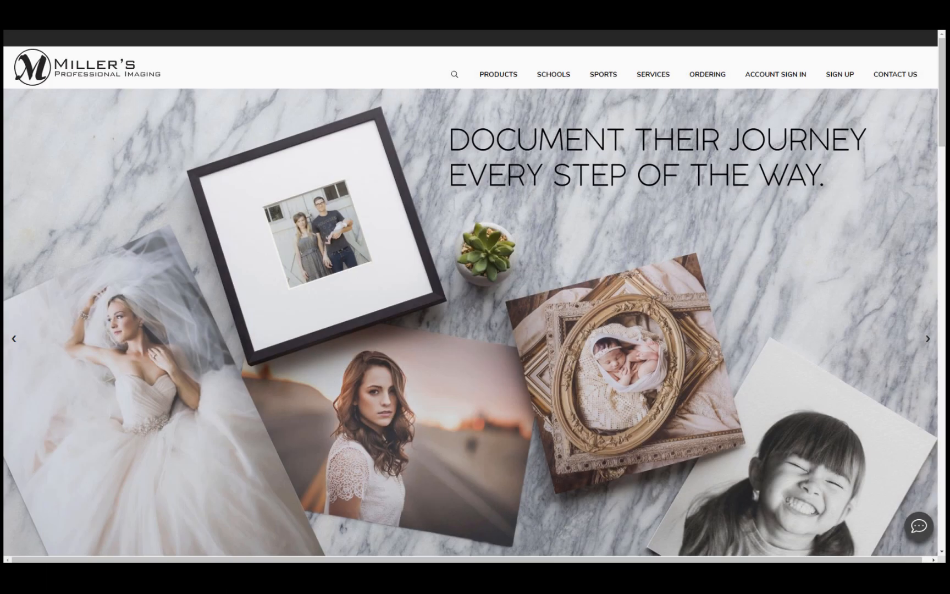
{"action": "mouse_move", "coordinate": [800, 73]}
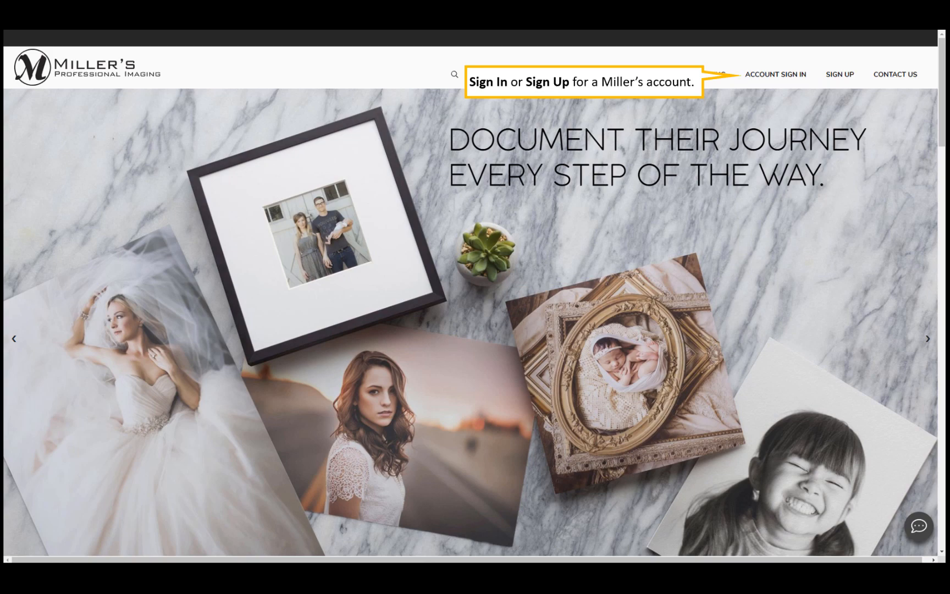
Step: Sign in to the lab account and go to the Products page
{"action": "left_click", "coordinate": [776, 74]}
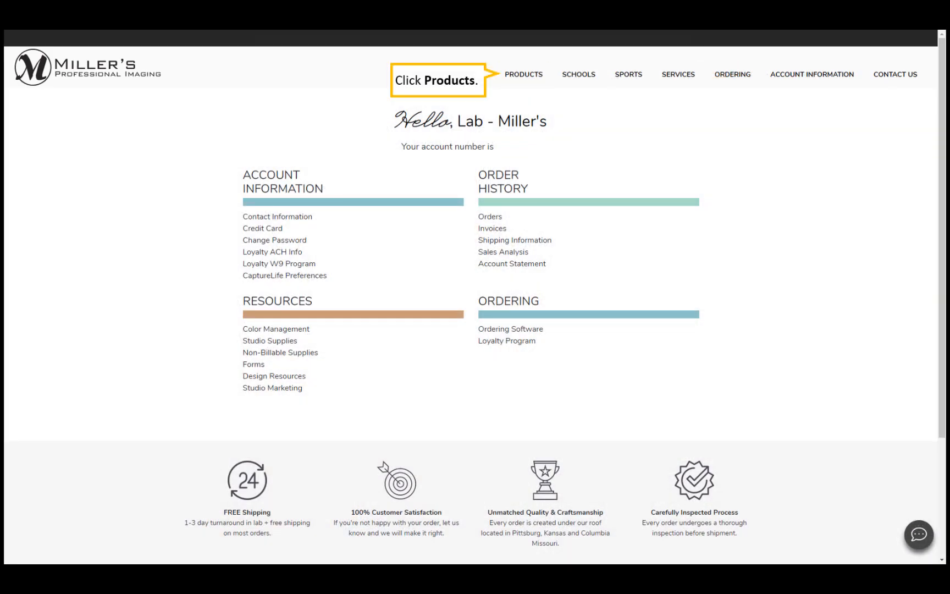
{"action": "left_click", "coordinate": [523, 74]}
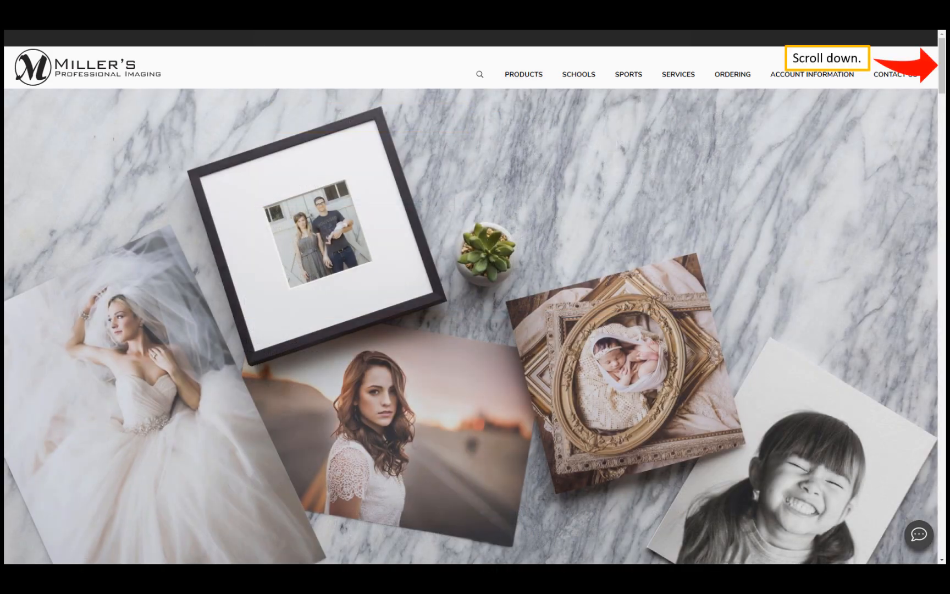
Step: Scroll the Products page past paper types, surface modifications, mounting and canvas services
{"action": "scroll", "scroll_direction": "down", "scroll_amount": 3}
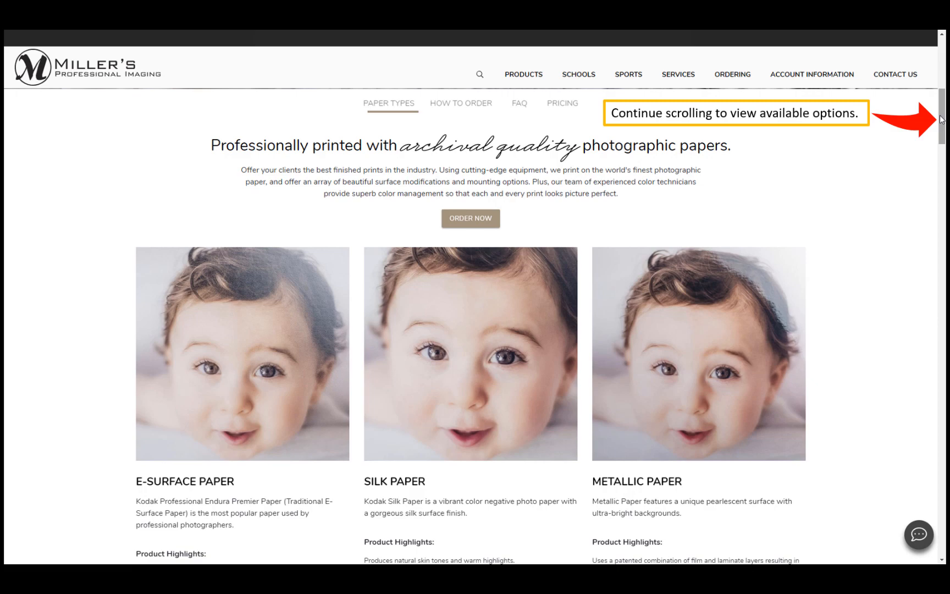
{"action": "scroll", "scroll_direction": "down", "scroll_amount": 3}
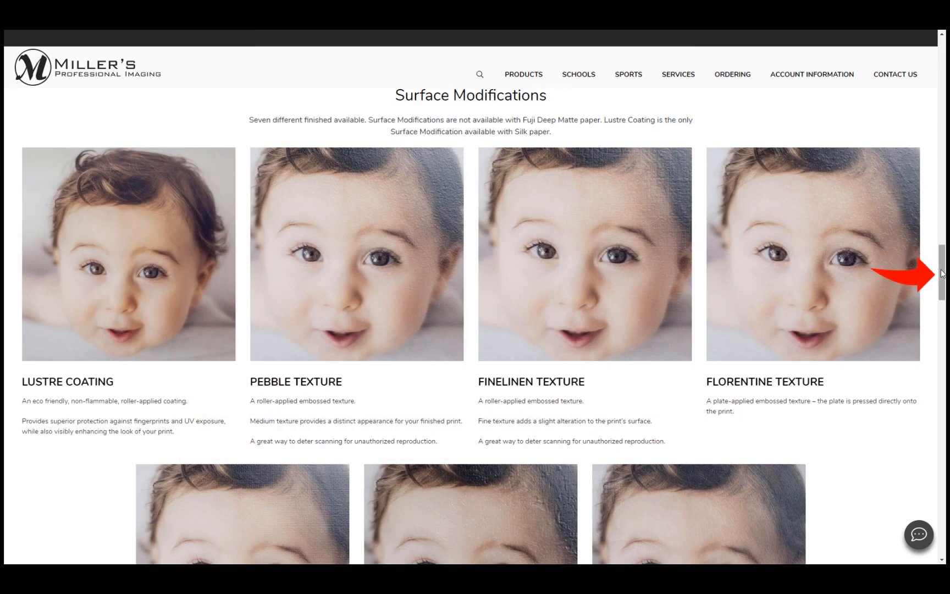
{"action": "scroll", "scroll_direction": "down", "scroll_amount": 3}
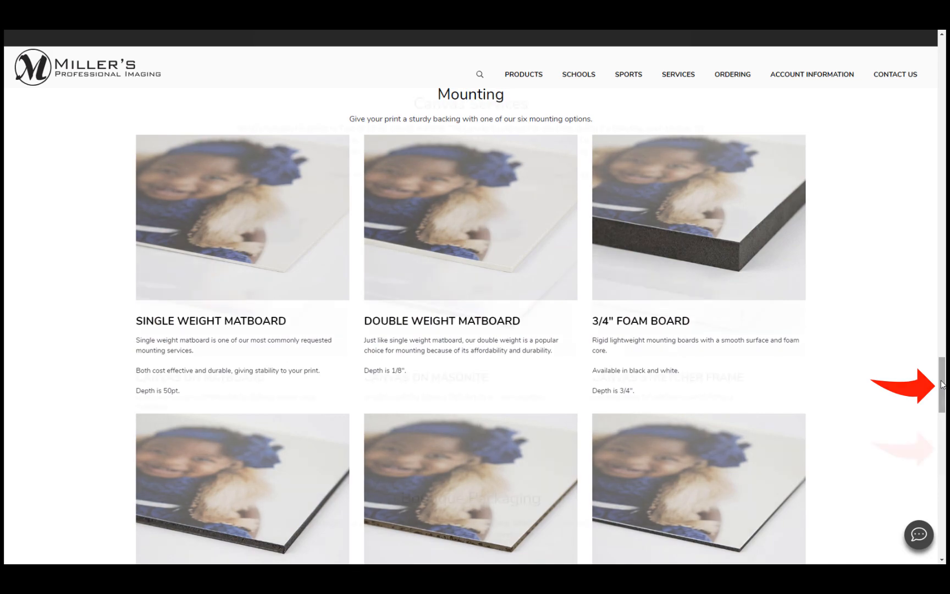
{"action": "scroll", "scroll_direction": "down", "scroll_amount": 3}
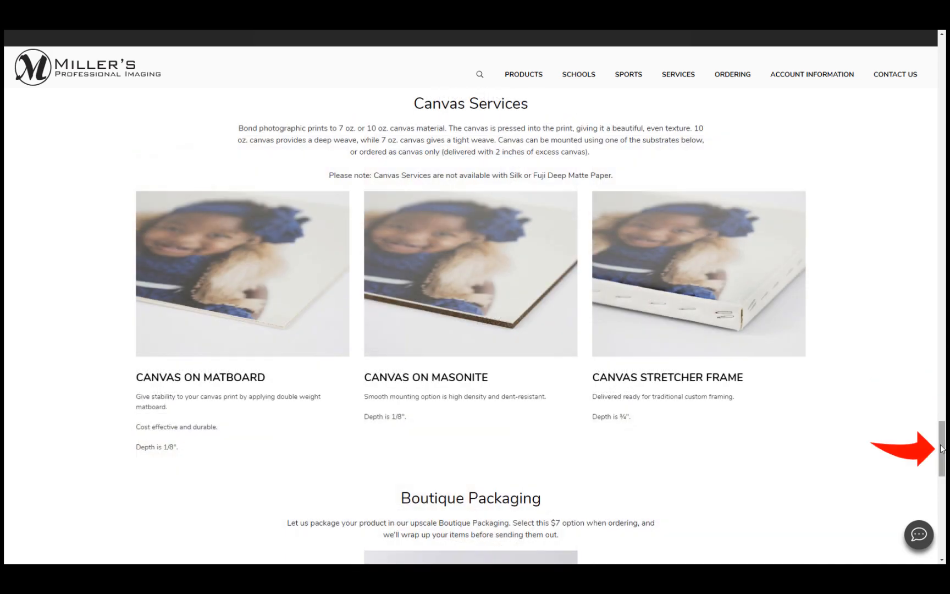
{"action": "scroll", "scroll_direction": "down", "scroll_amount": 3}
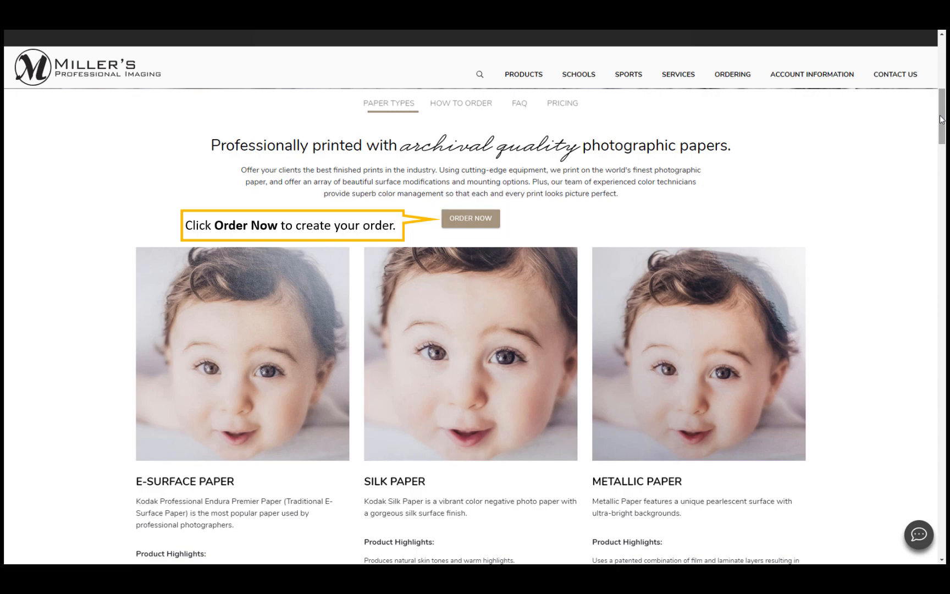
Step: Start an order via Order Now and log in to ROES Web with the account credentials
{"action": "left_click", "coordinate": [470, 218]}
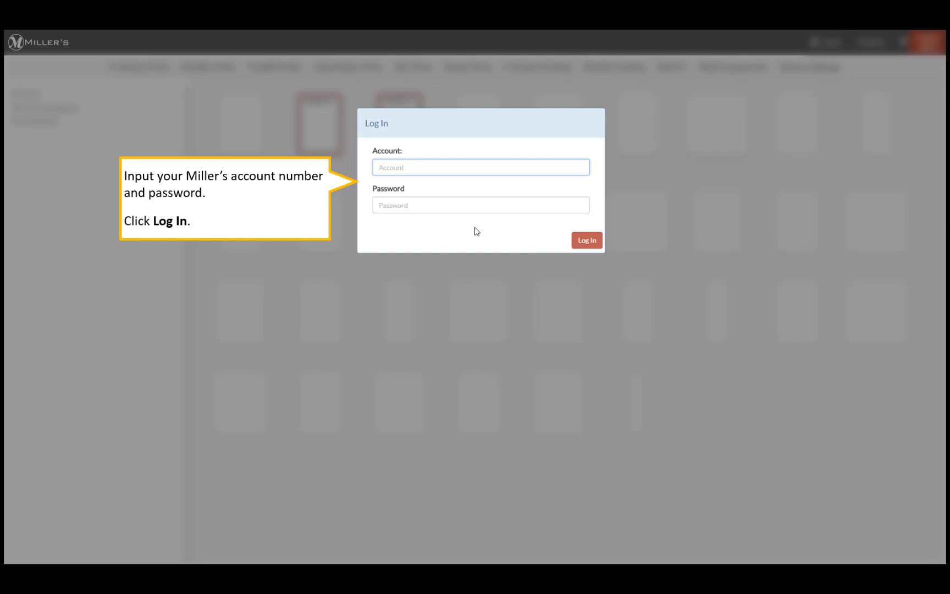
{"action": "left_click", "coordinate": [585, 239]}
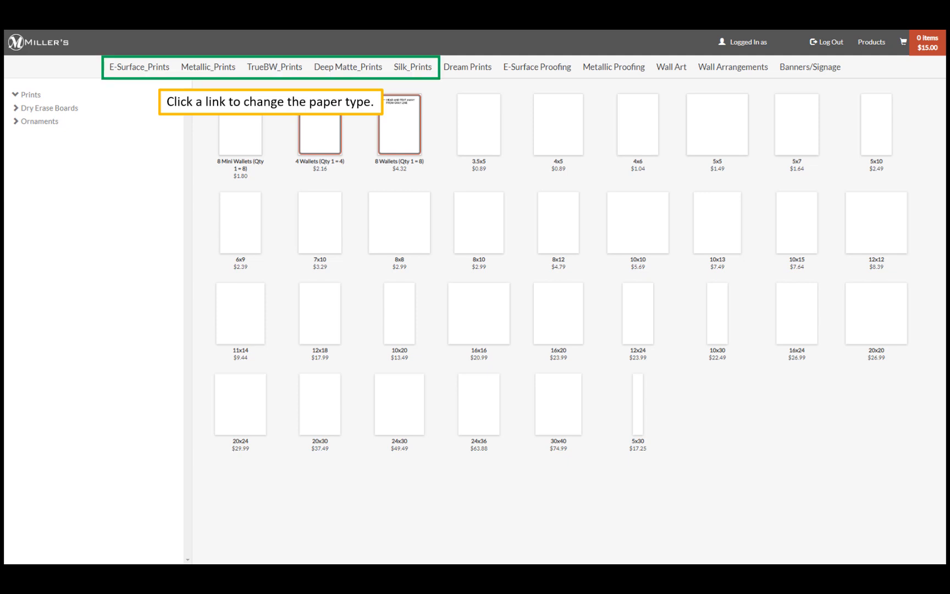
{"action": "left_click", "coordinate": [467, 66]}
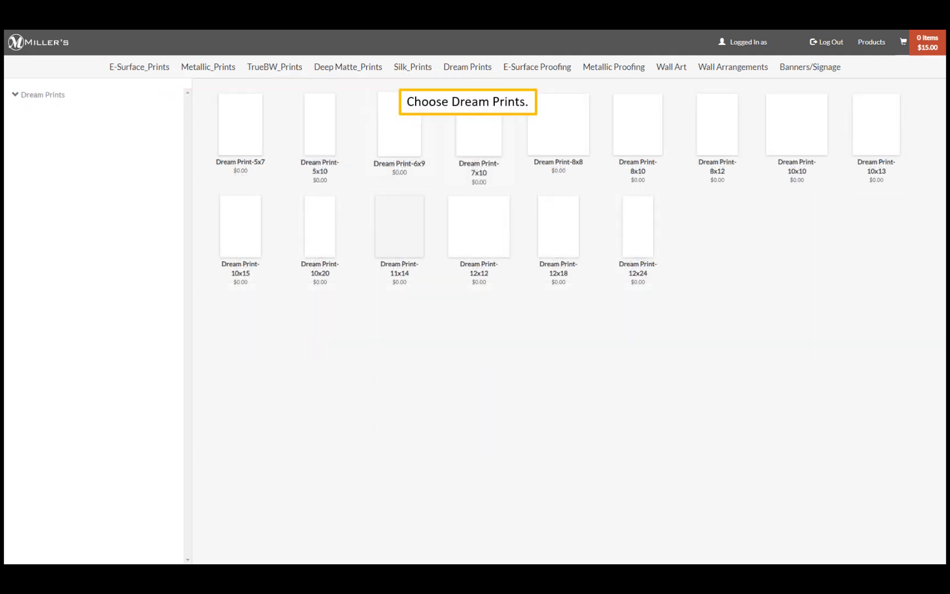
{"action": "left_click", "coordinate": [537, 67]}
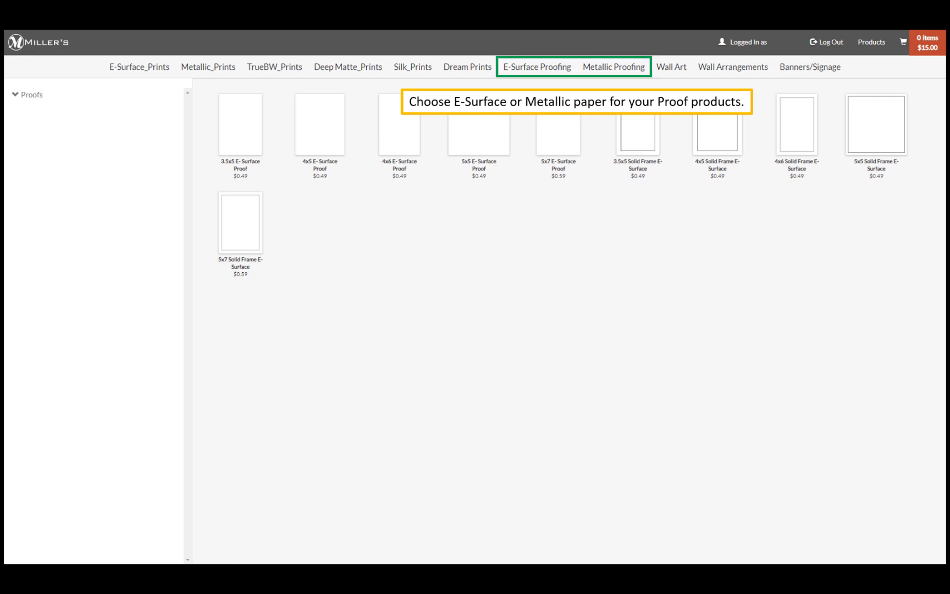
{"action": "left_click", "coordinate": [670, 66]}
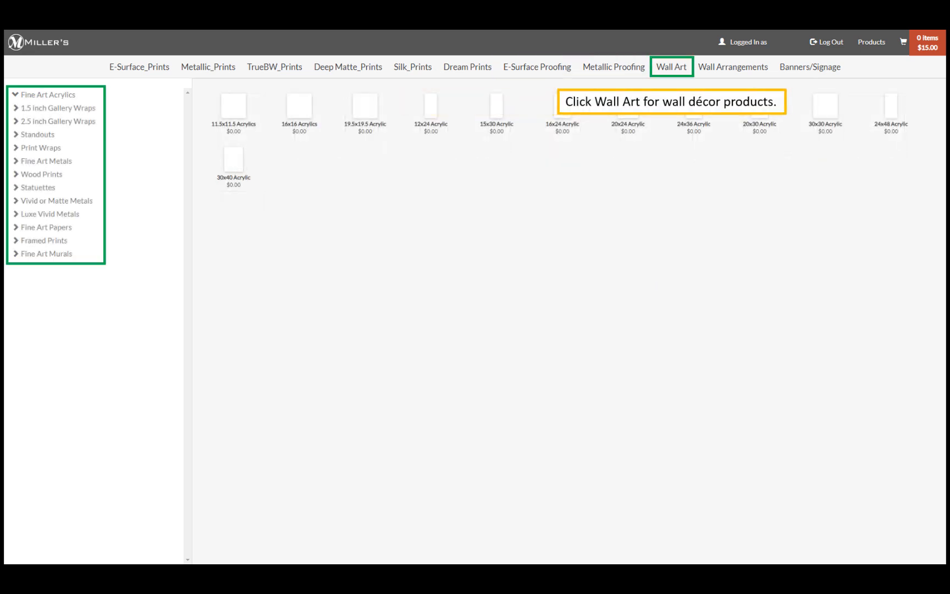
{"action": "left_click", "coordinate": [732, 67]}
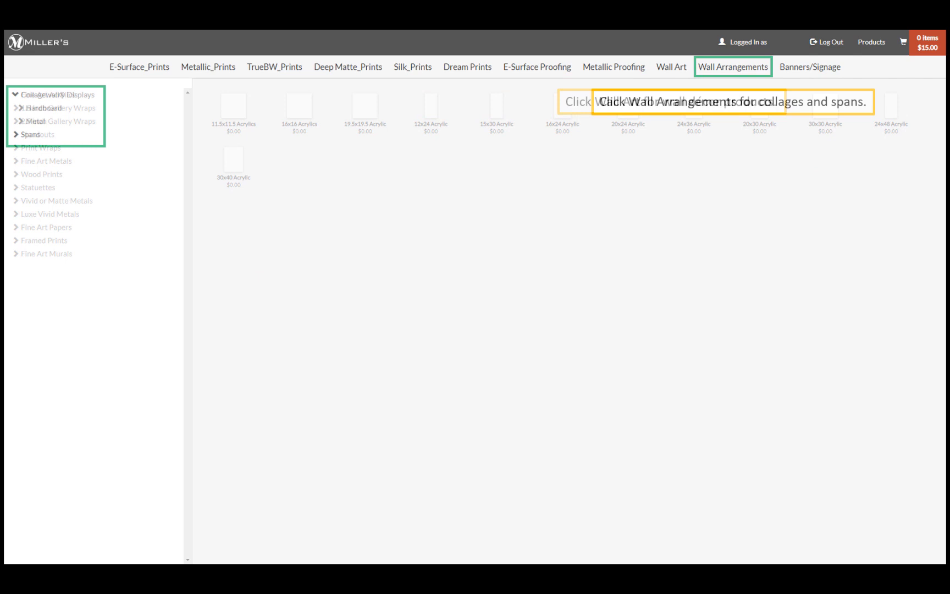
{"action": "left_click", "coordinate": [732, 67]}
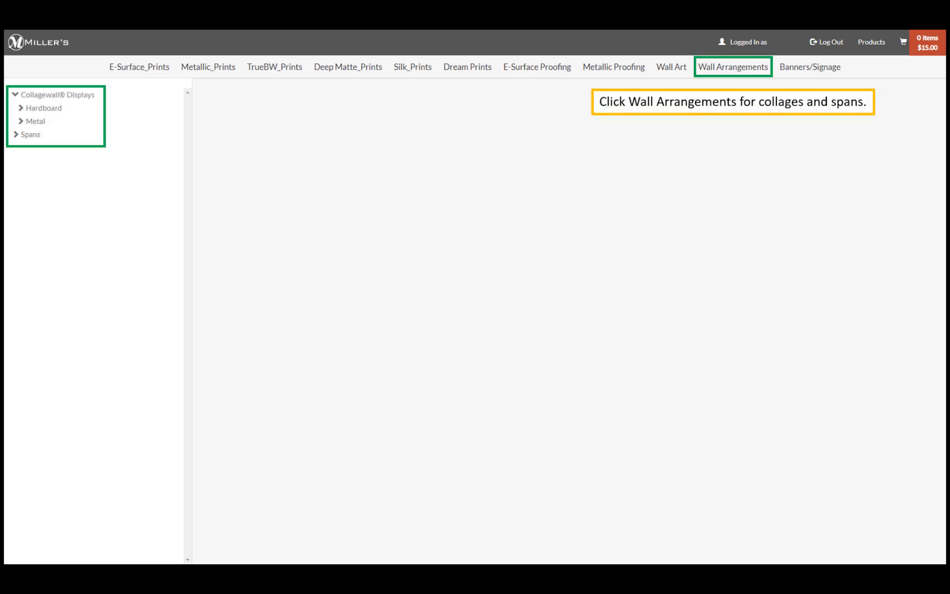
{"action": "left_click", "coordinate": [809, 67]}
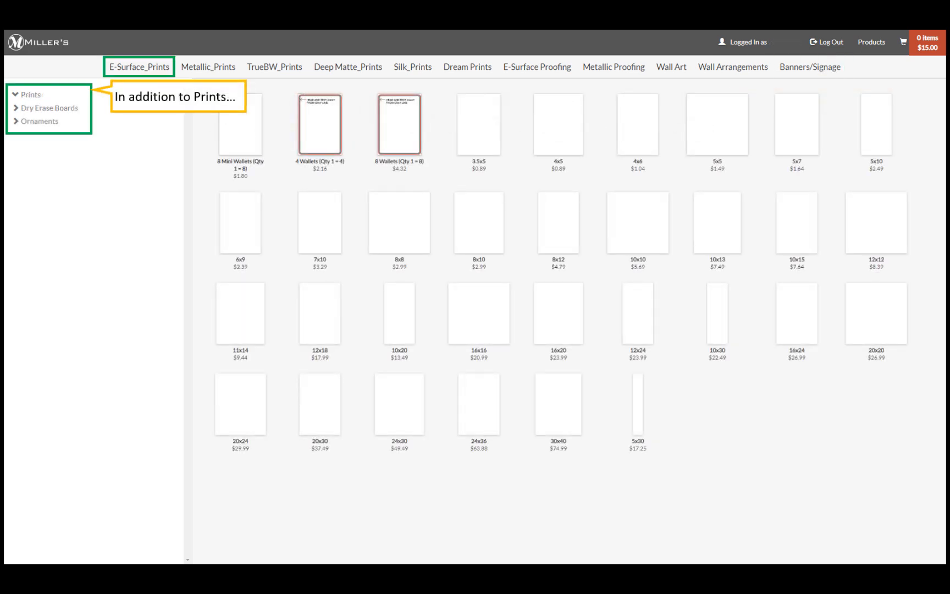
{"action": "left_click", "coordinate": [49, 107]}
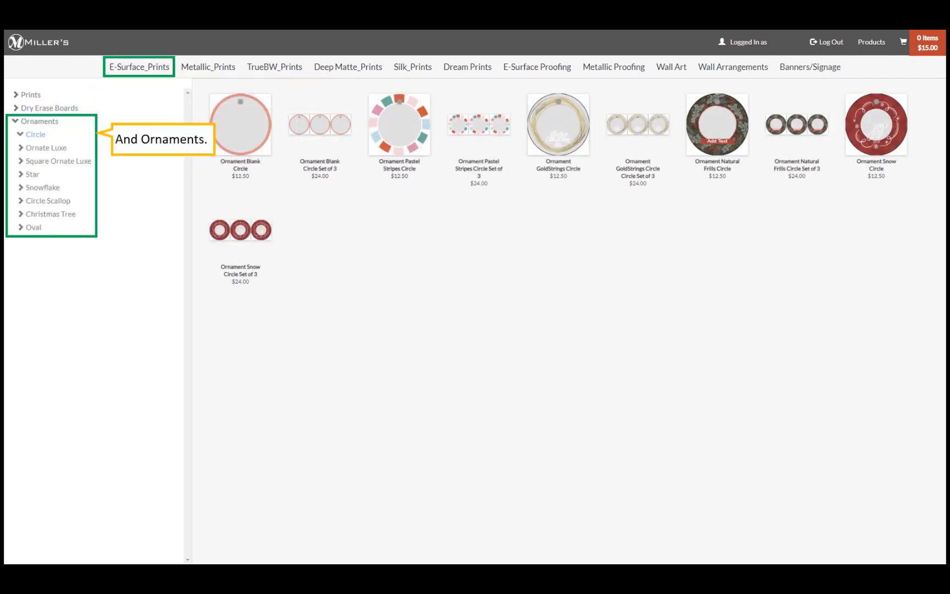
{"action": "left_click", "coordinate": [139, 66]}
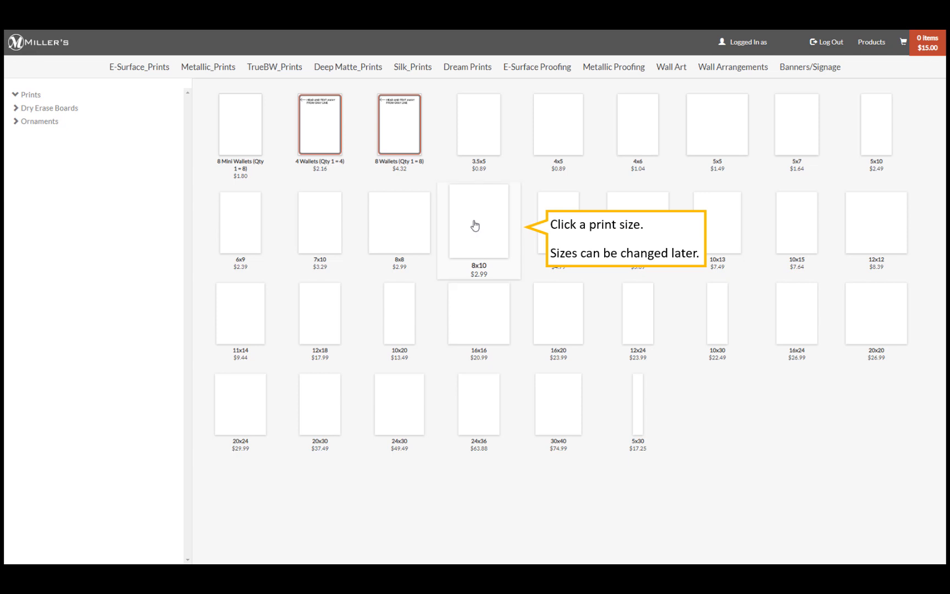
Step: Start an 8x10 E-Surface print and load the four landscape photos into the image tray
{"action": "left_click", "coordinate": [478, 222]}
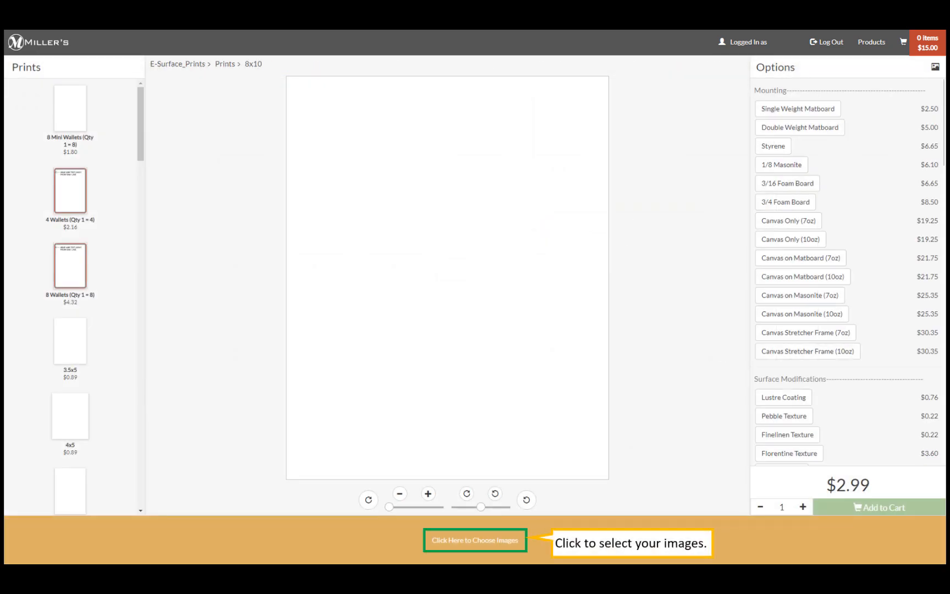
{"action": "left_click", "coordinate": [475, 540]}
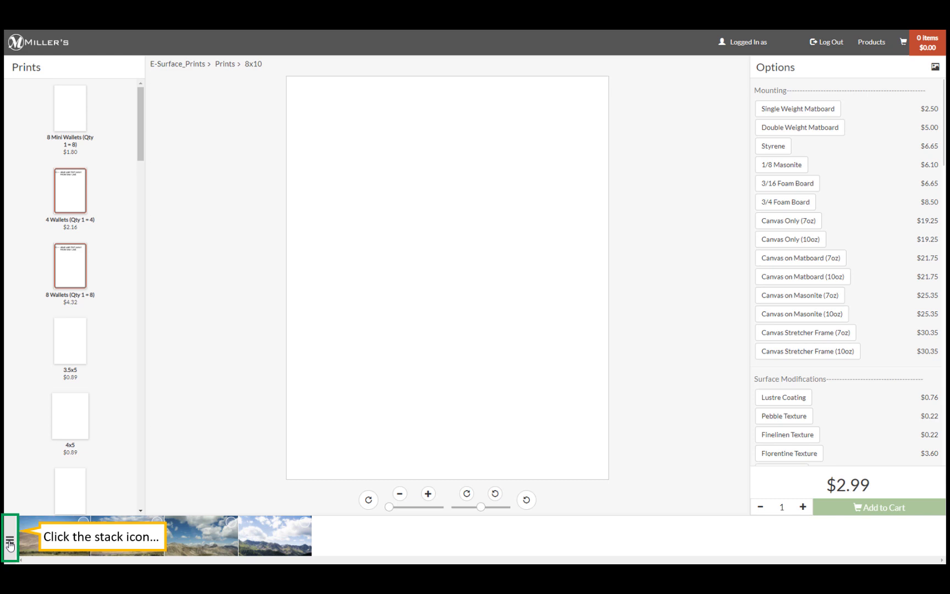
{"action": "left_click", "coordinate": [8, 539]}
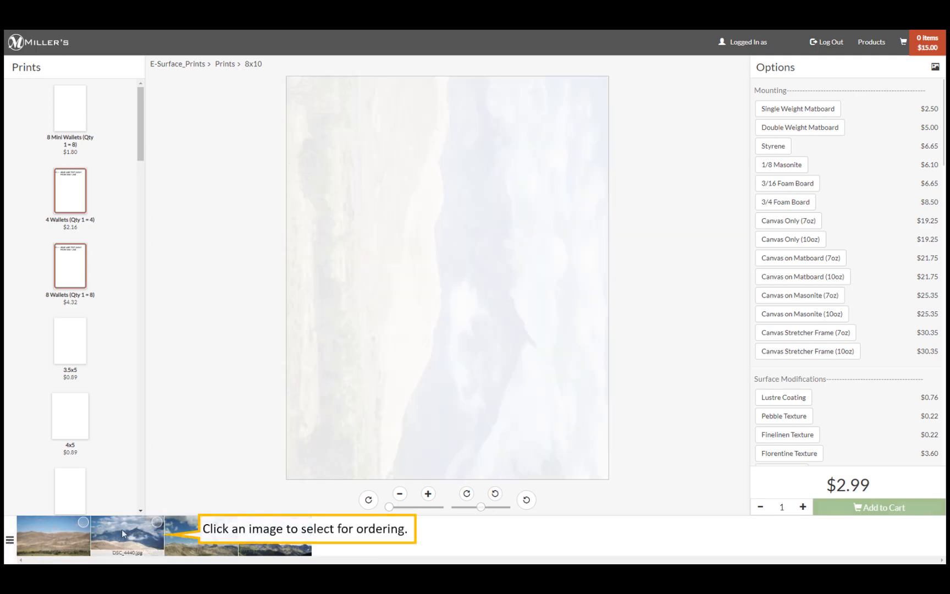
Step: Place the mountain-and-dunes photo in the 8x10 print and rotate it to landscape orientation
{"action": "left_click", "coordinate": [127, 535]}
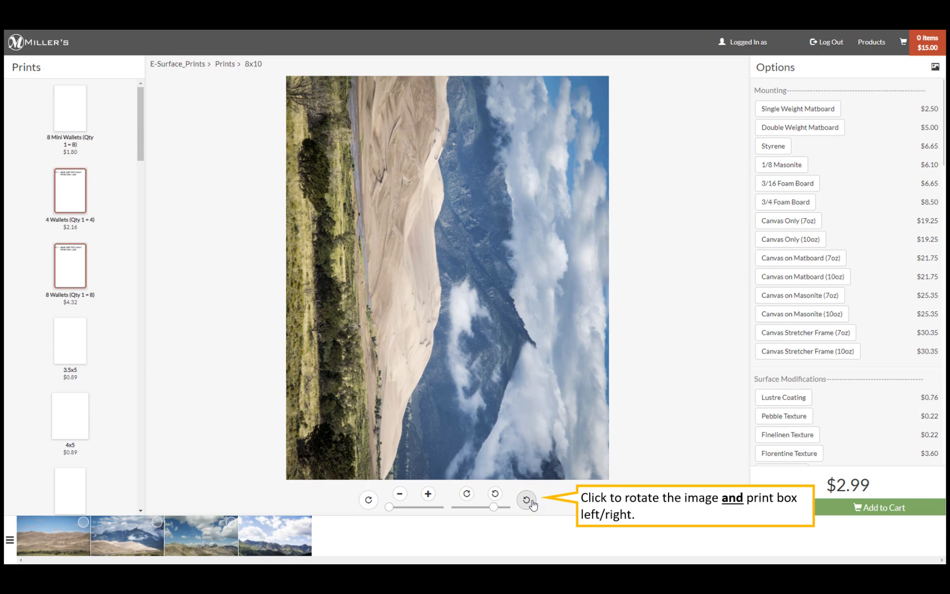
{"action": "left_click", "coordinate": [527, 500]}
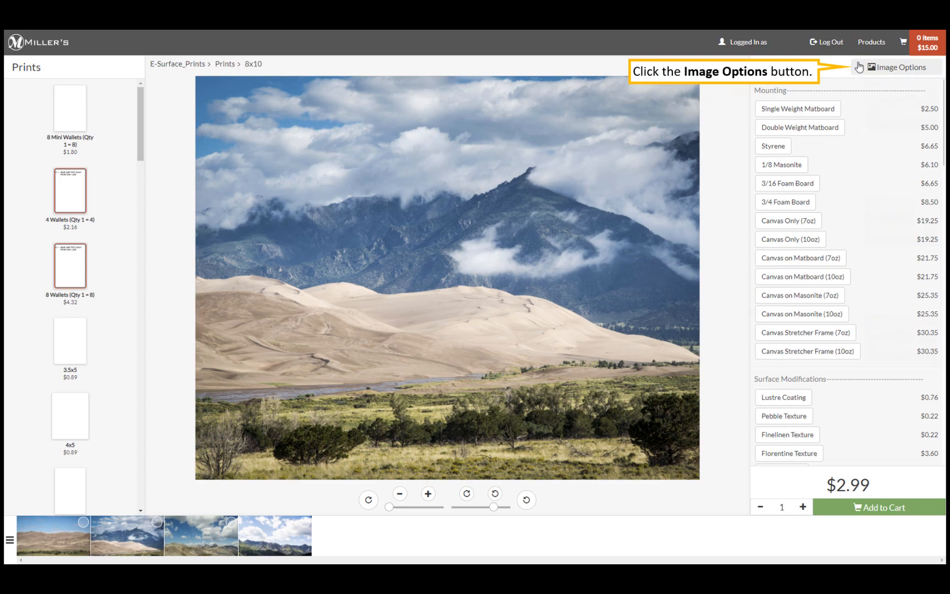
{"action": "left_click", "coordinate": [898, 66]}
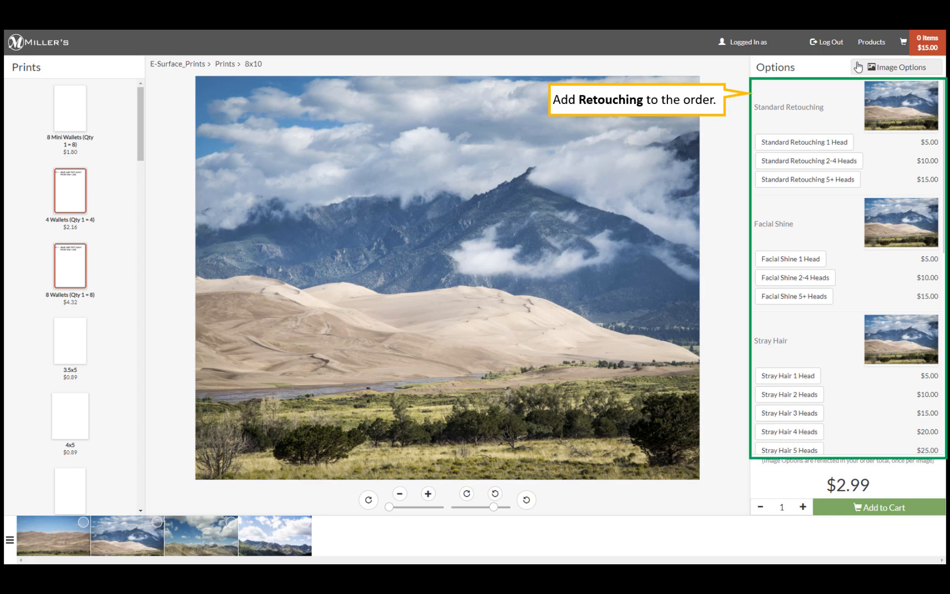
{"action": "scroll", "scroll_direction": "down", "scroll_amount": 3}
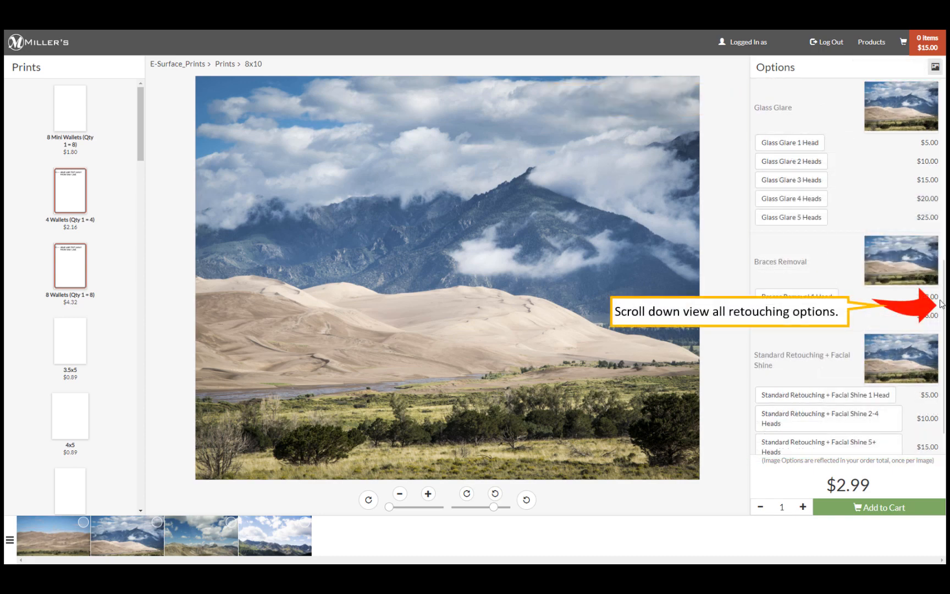
{"action": "scroll", "scroll_direction": "down", "scroll_amount": 3}
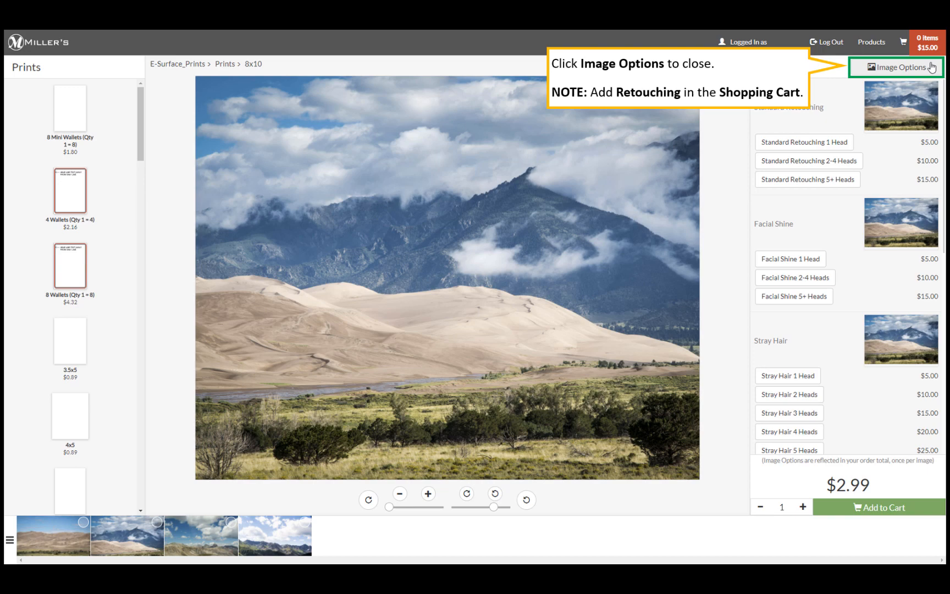
{"action": "left_click", "coordinate": [897, 67]}
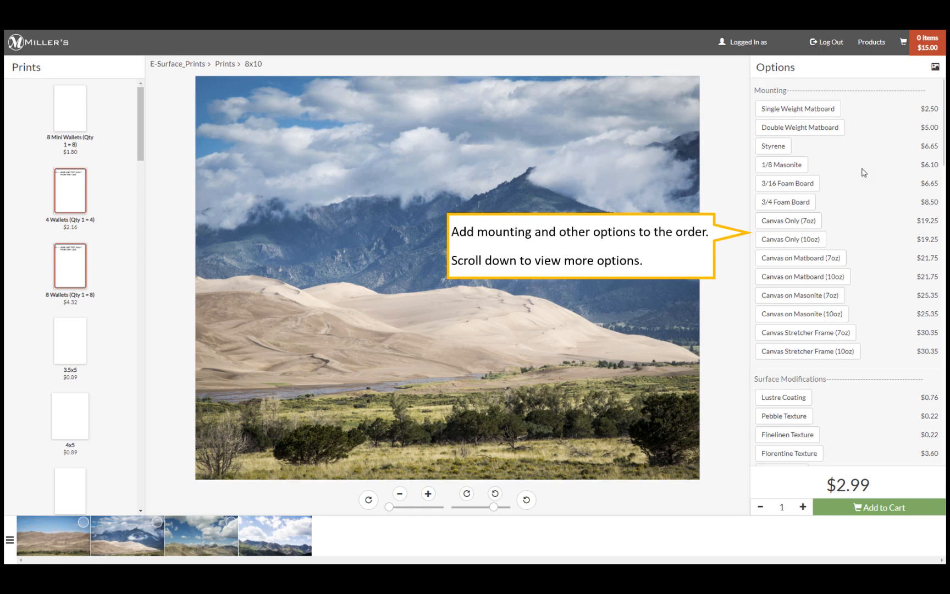
Step: Review the Options panel and add the 8x10 landscape print to the cart
{"action": "scroll", "scroll_direction": "down", "scroll_amount": 3}
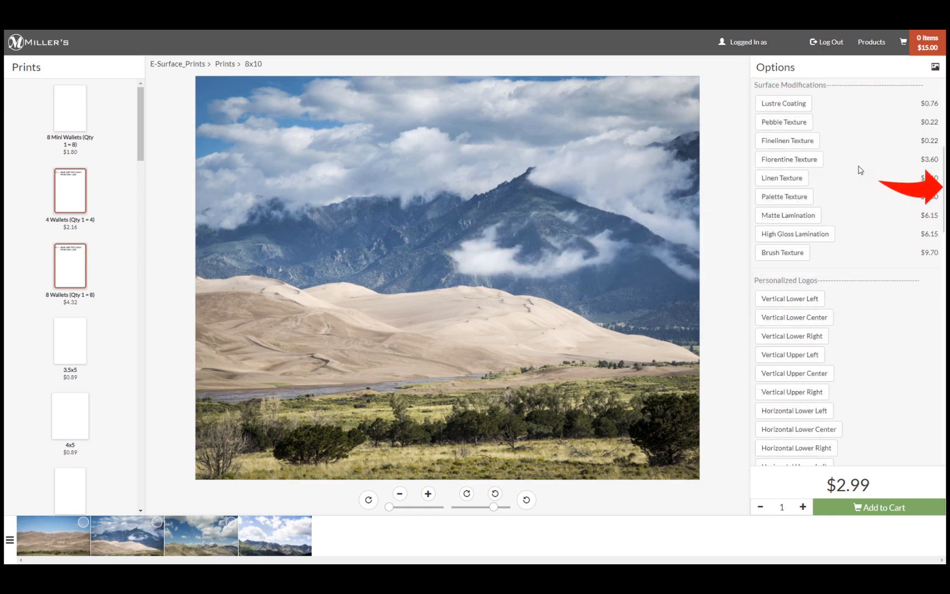
{"action": "scroll", "scroll_direction": "down", "scroll_amount": 3}
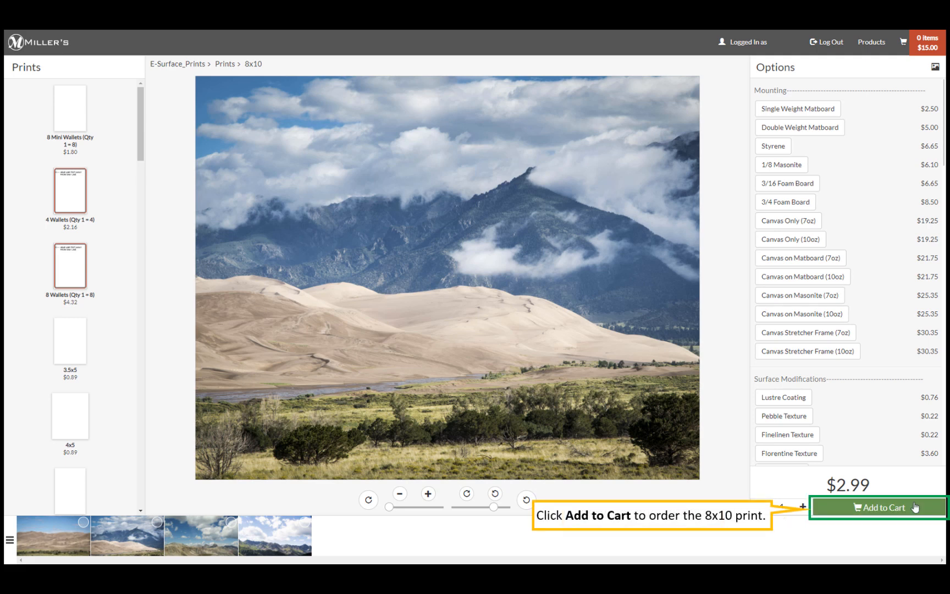
{"action": "left_click", "coordinate": [877, 507]}
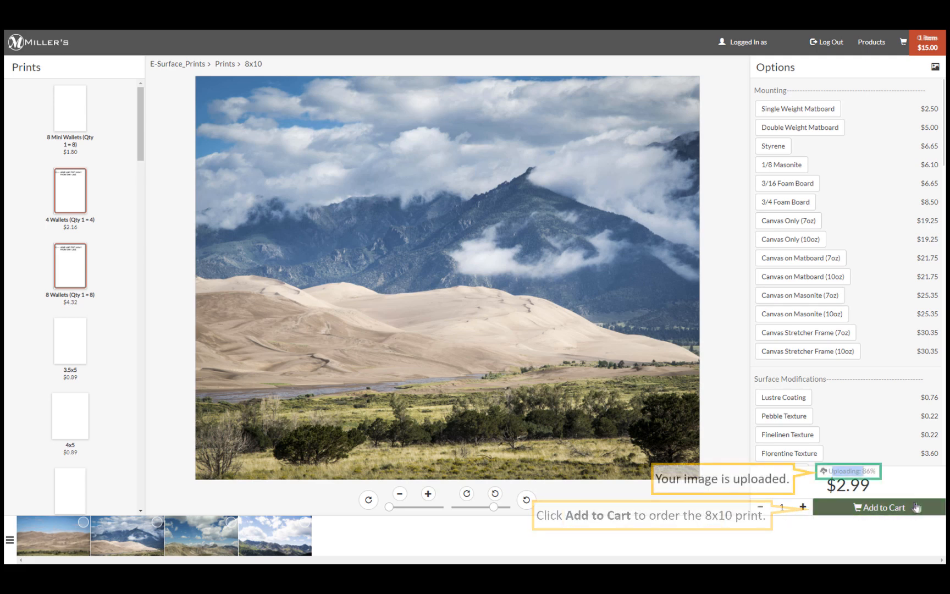
{"action": "left_click", "coordinate": [877, 507]}
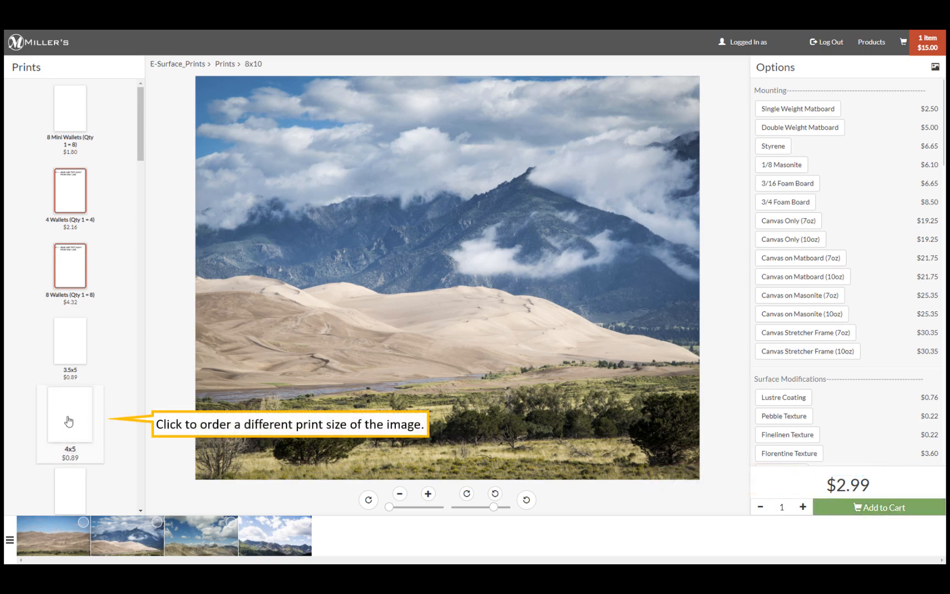
Step: Switch to a 4x5 print of the same landscape, quantity 1, and add it to the cart
{"action": "left_click", "coordinate": [70, 414]}
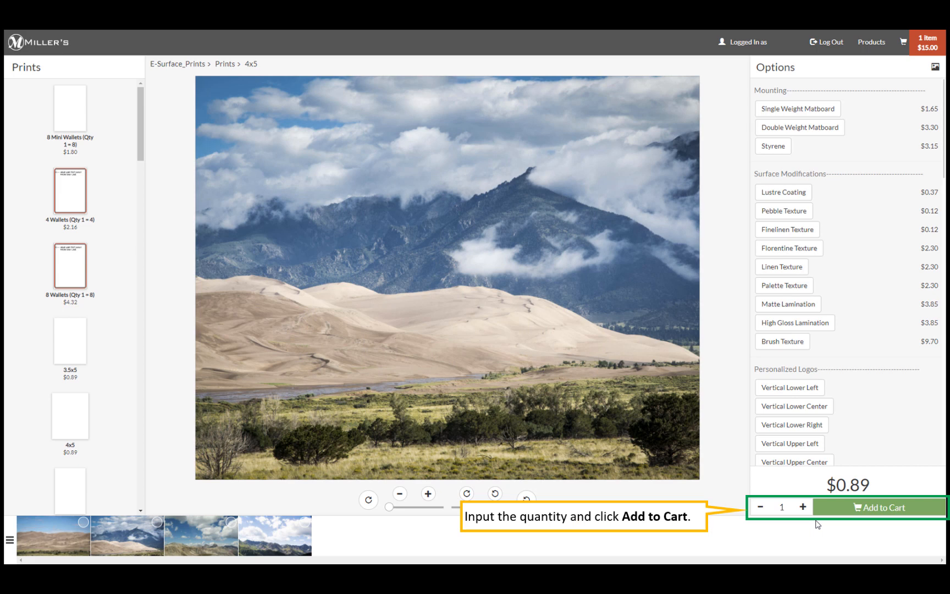
{"action": "left_click", "coordinate": [880, 507]}
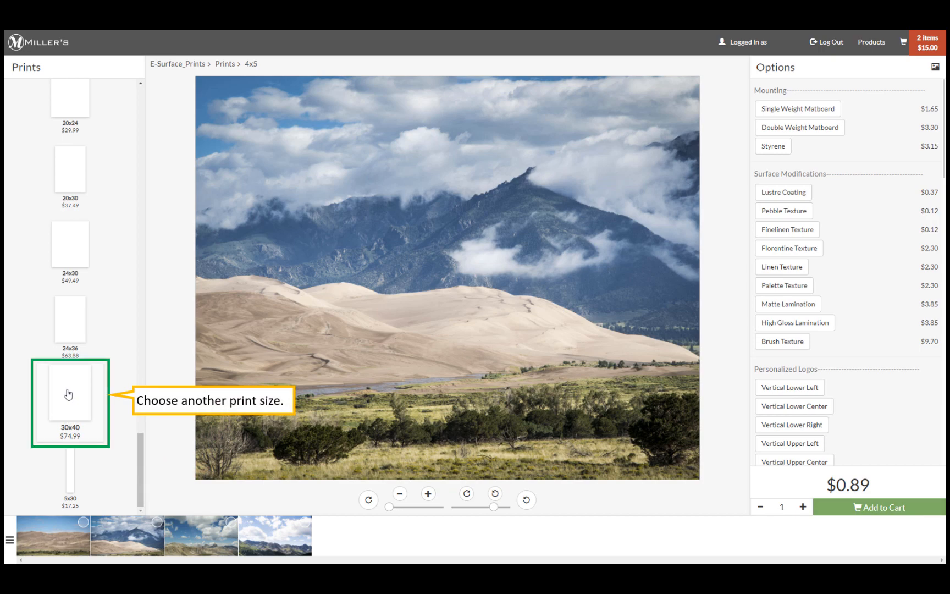
Step: Set up a landscape 30x40 print with Double Weight Matboard and Lustre Coating and add it to the cart
{"action": "left_click", "coordinate": [69, 392]}
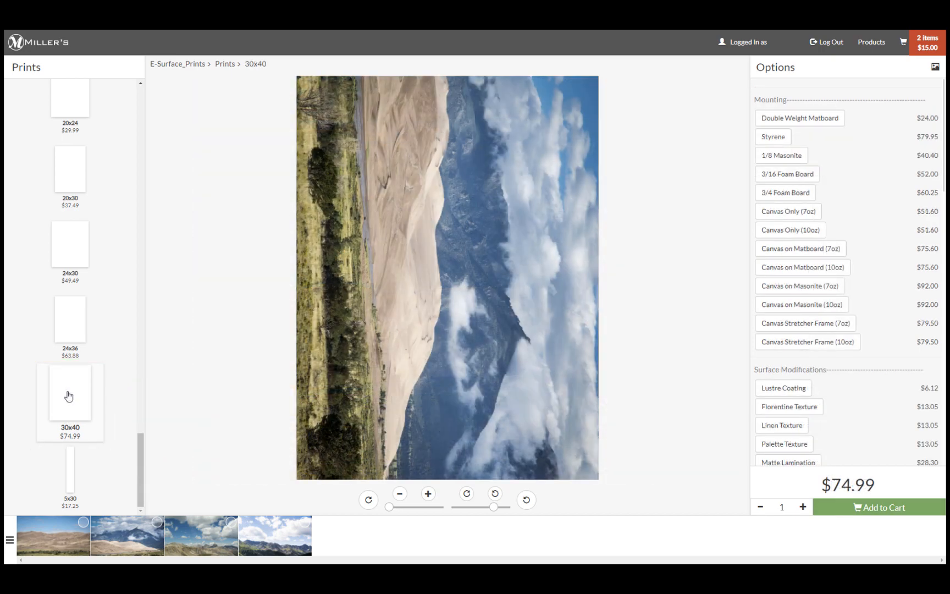
{"action": "left_click", "coordinate": [525, 500]}
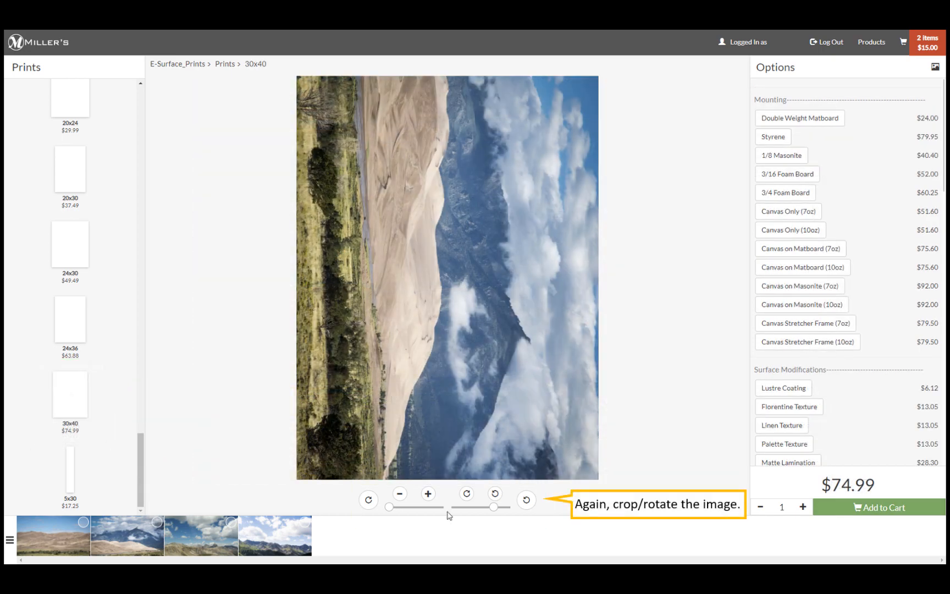
{"action": "left_click", "coordinate": [527, 499]}
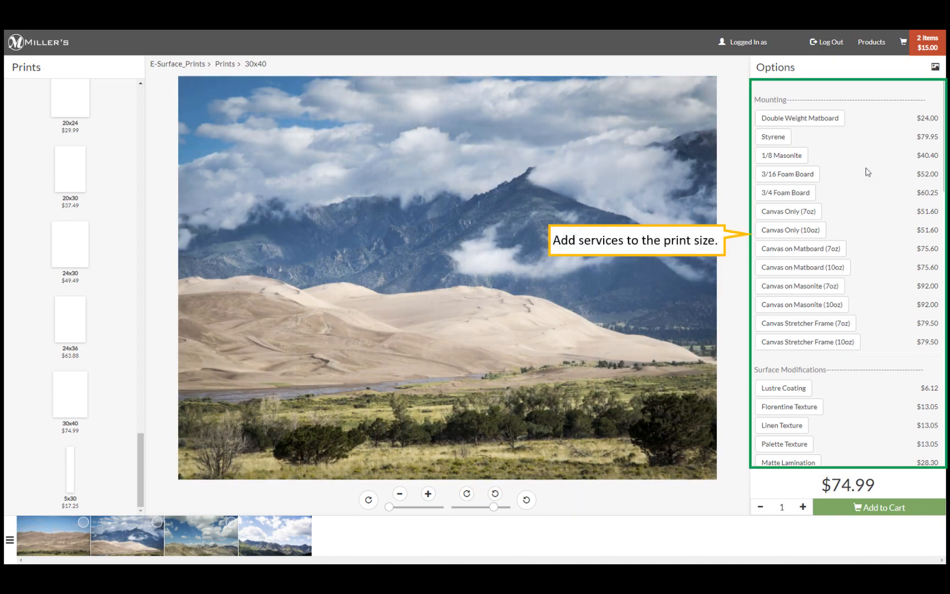
{"action": "left_click", "coordinate": [787, 387]}
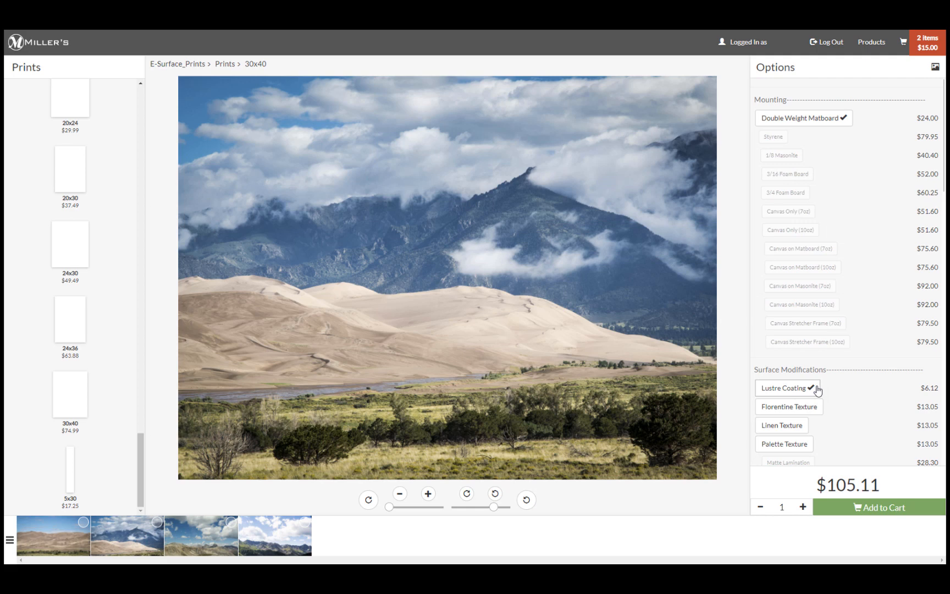
{"action": "left_click", "coordinate": [883, 507]}
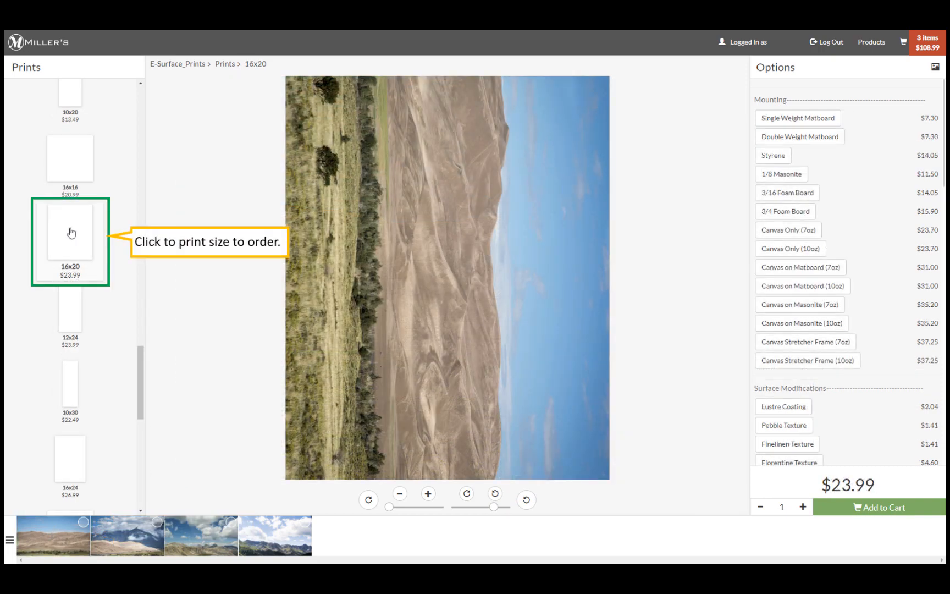
Step: Set up a landscape 16x20 dunes print with Double Weight Matboard and Lustre Coating and add it to the cart
{"action": "left_click", "coordinate": [526, 499]}
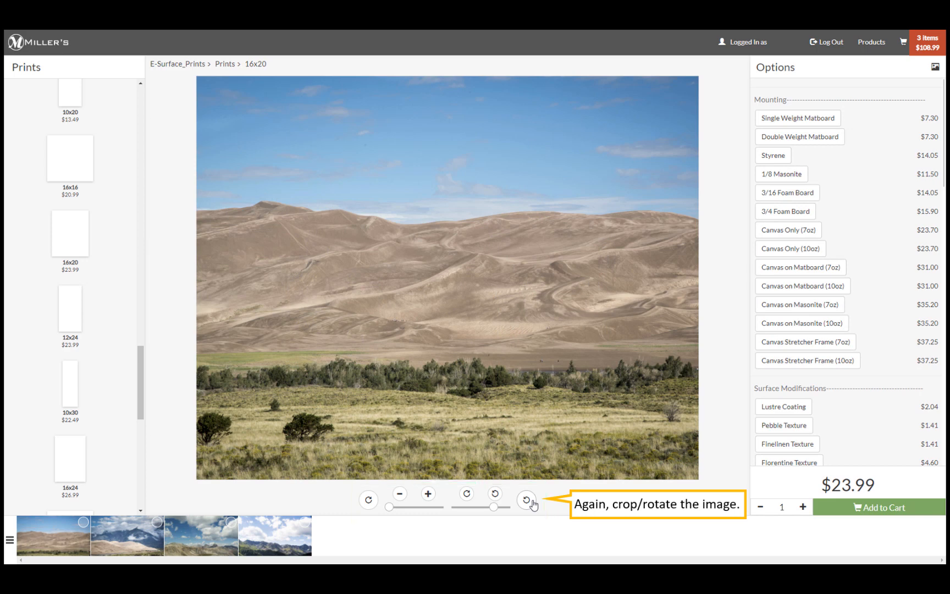
{"action": "left_click", "coordinate": [801, 137]}
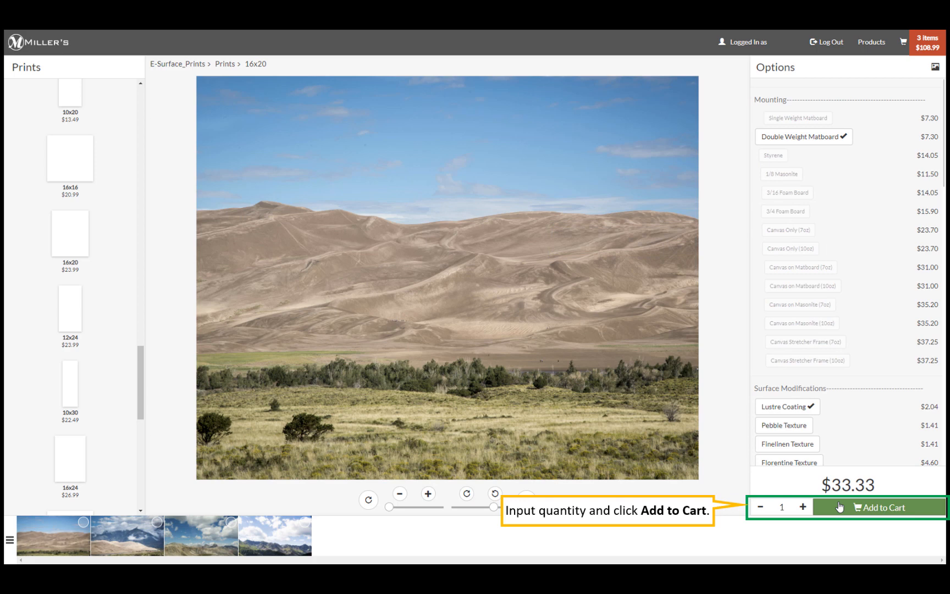
{"action": "left_click", "coordinate": [880, 507]}
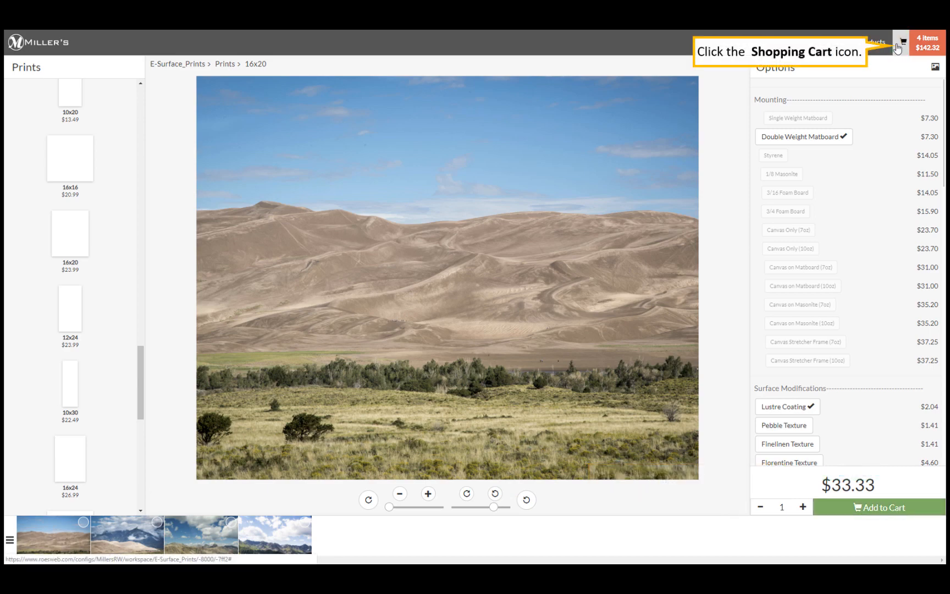
Step: Show the shopping cart with the four prints totaling $142.32 and browse the Image Options retouching list
{"action": "left_click", "coordinate": [902, 42]}
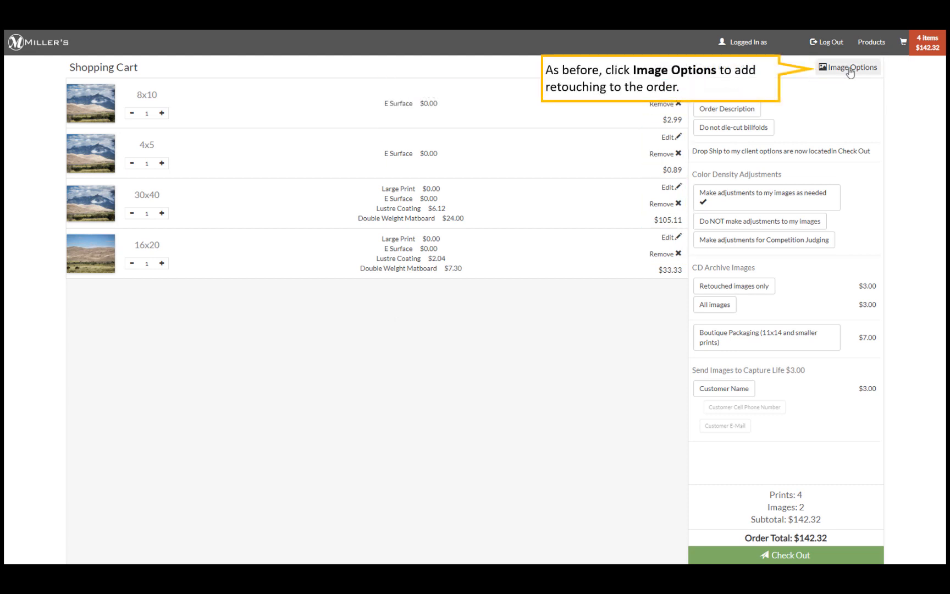
{"action": "left_click", "coordinate": [848, 67]}
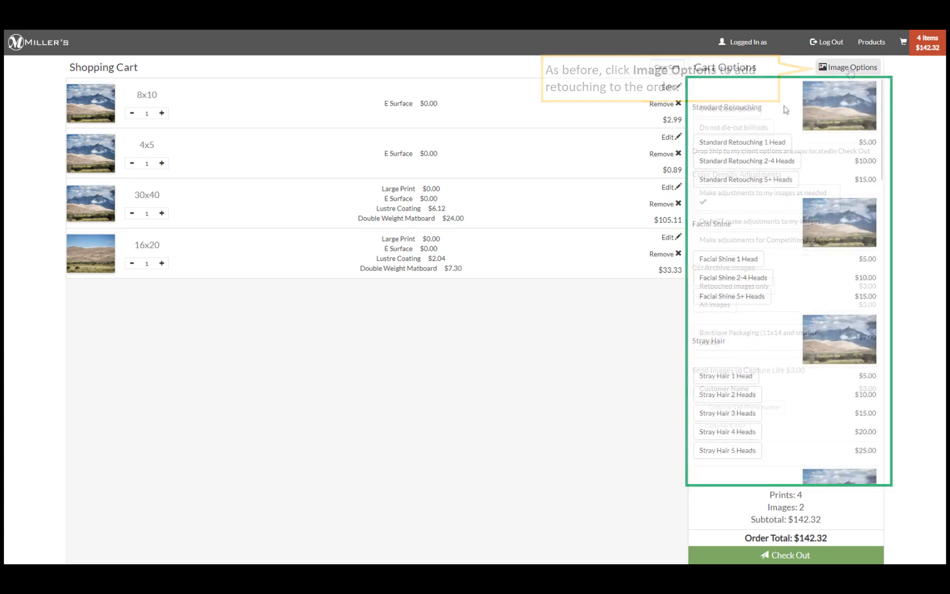
{"action": "scroll", "scroll_direction": "down", "scroll_amount": 3}
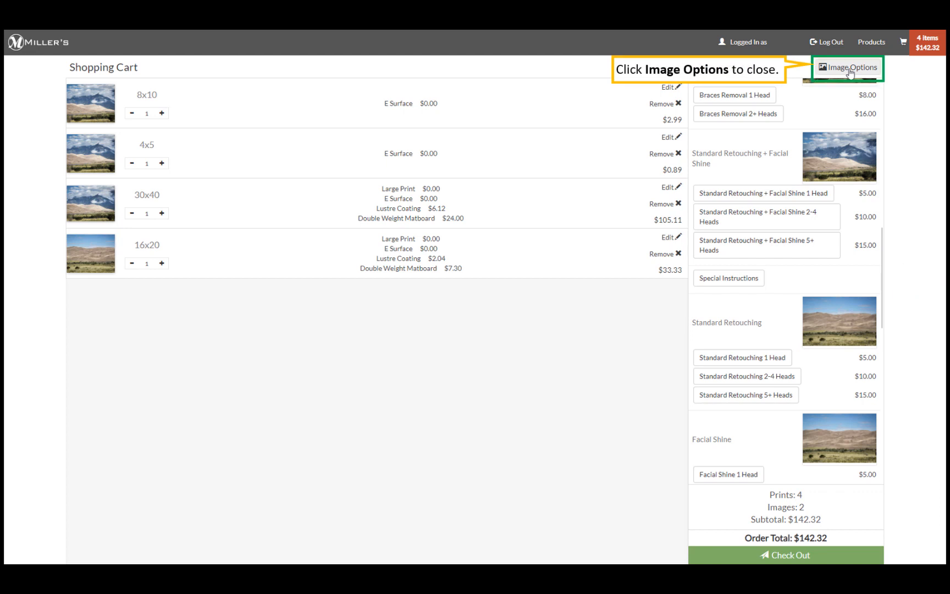
{"action": "left_click", "coordinate": [847, 68]}
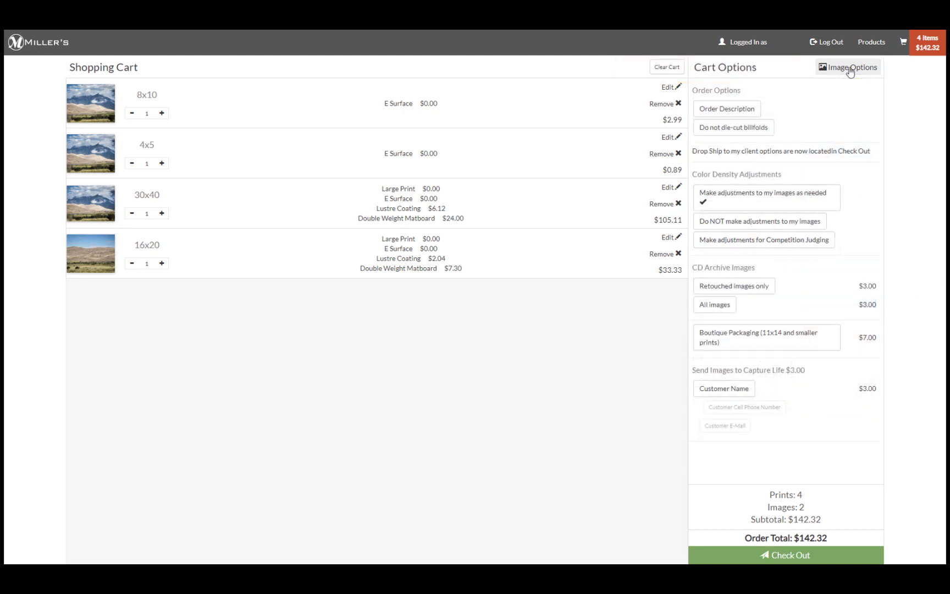